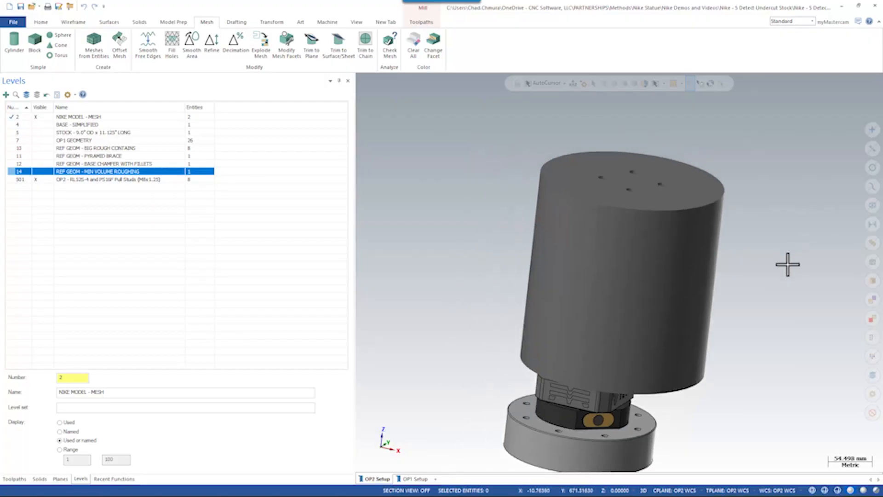
- Switch to the Toolpaths manager to list the Setup 2 roughing operations
{"action": "left_click", "coordinate": [14, 478]}
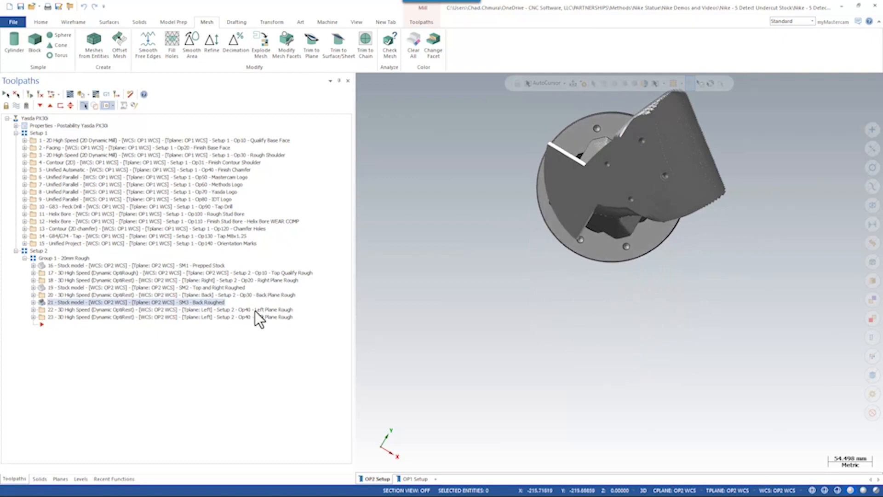
{"action": "mouse_move", "coordinate": [233, 327]}
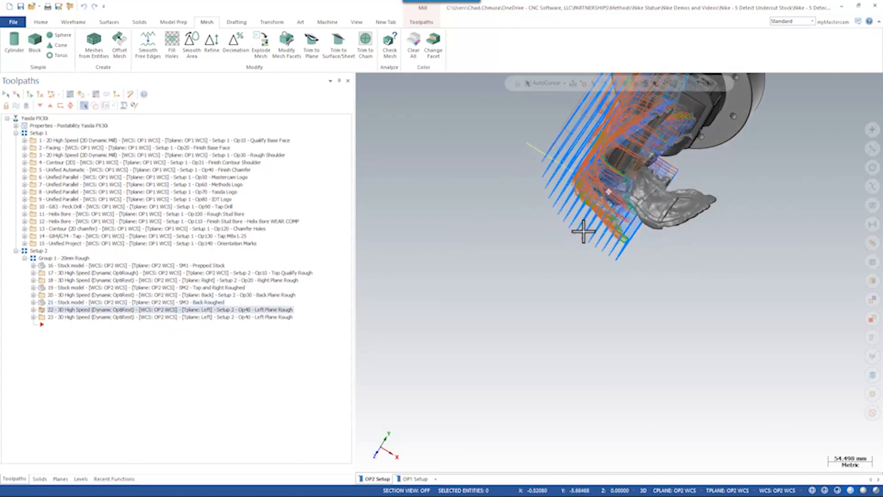
- Orbit the model to inspect where the Left Plane Rough toolpath cuts the stock
{"action": "left_click_drag", "start_coordinate": [583, 231], "coordinate": [706, 164]}
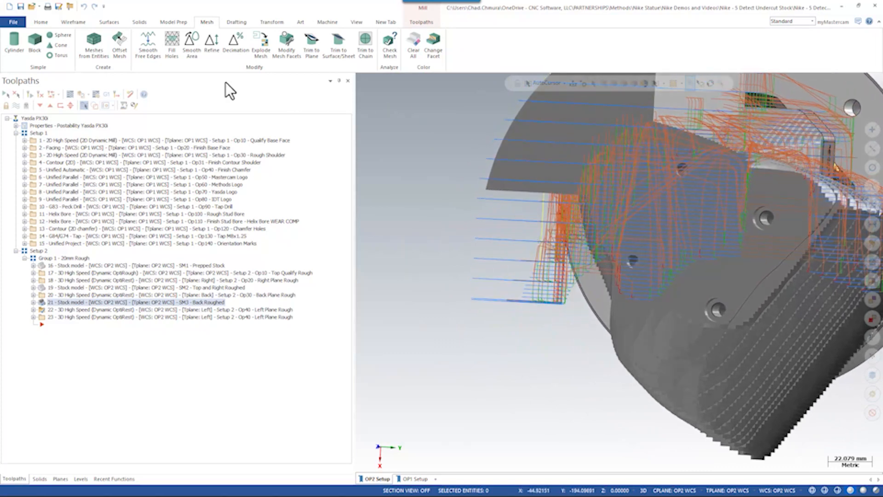
{"action": "mouse_move", "coordinate": [61, 31]}
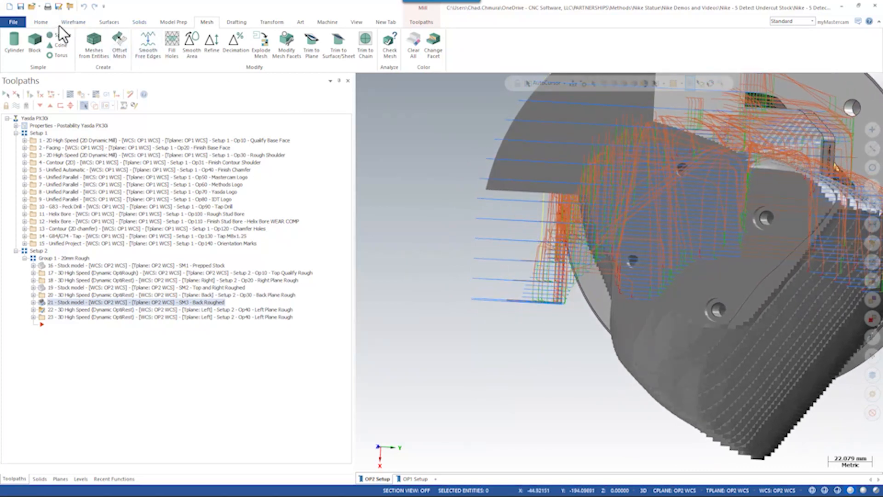
- Bring up the analysis commands to backplot the Left Plane Rough toolpath
{"action": "left_click", "coordinate": [40, 22]}
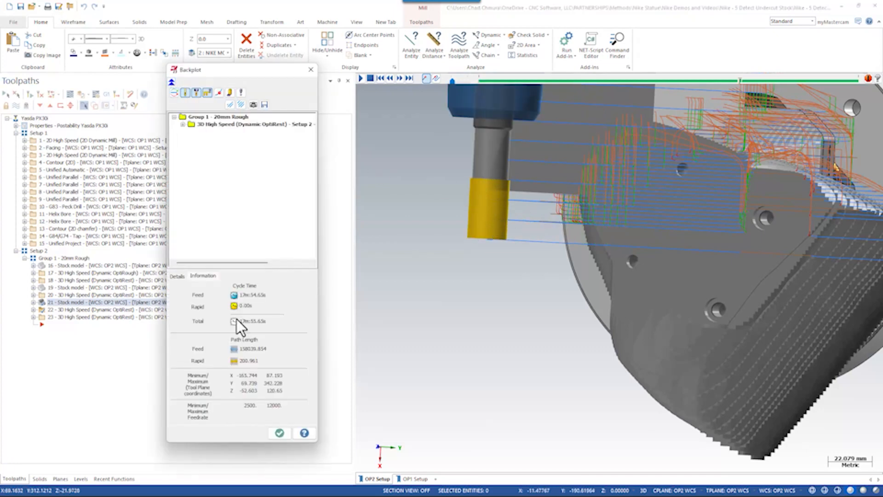
{"action": "mouse_move", "coordinate": [264, 303]}
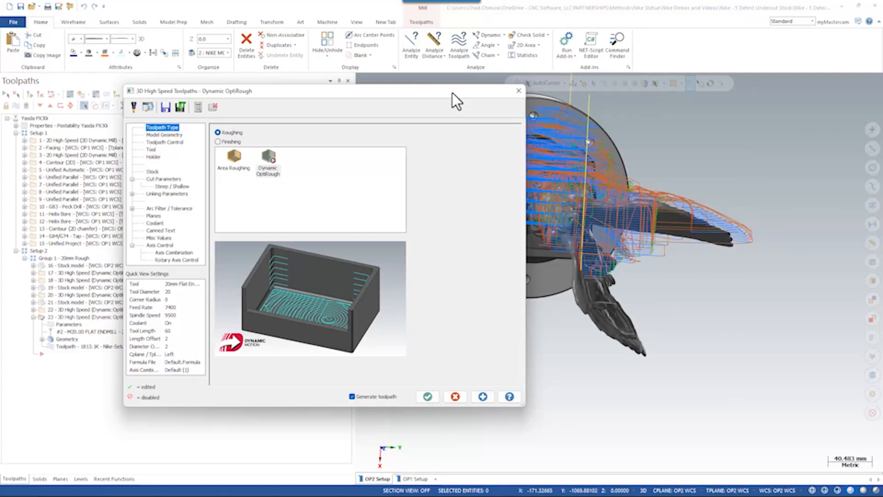
{"action": "mouse_move", "coordinate": [434, 100]}
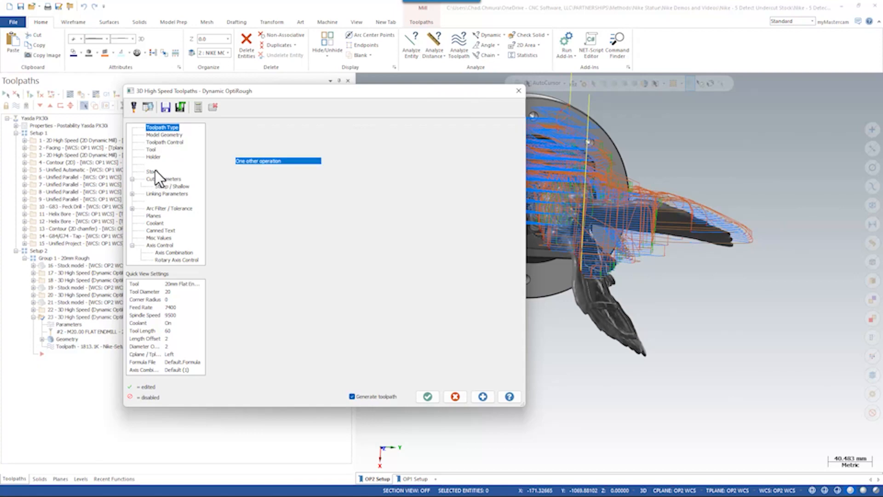
- Enable Detect undercut stock on the Stock page and regenerate the OptiRough toolpath
{"action": "left_click", "coordinate": [152, 171]}
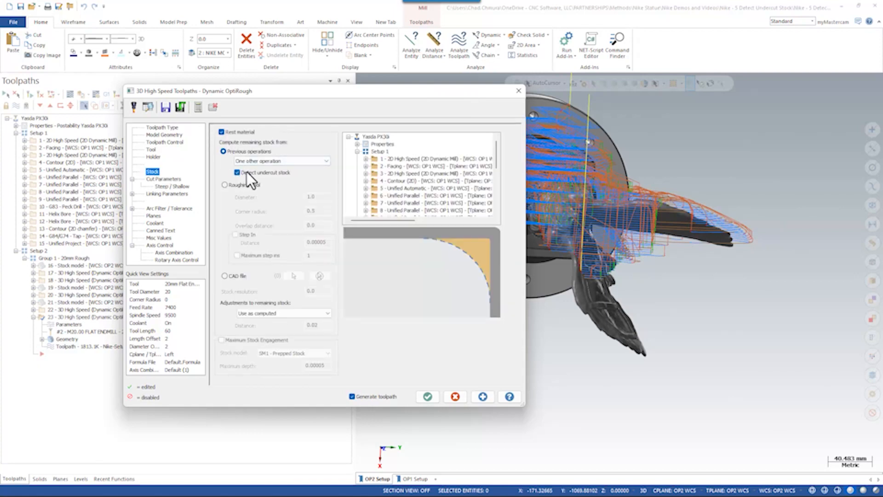
{"action": "mouse_move", "coordinate": [255, 184]}
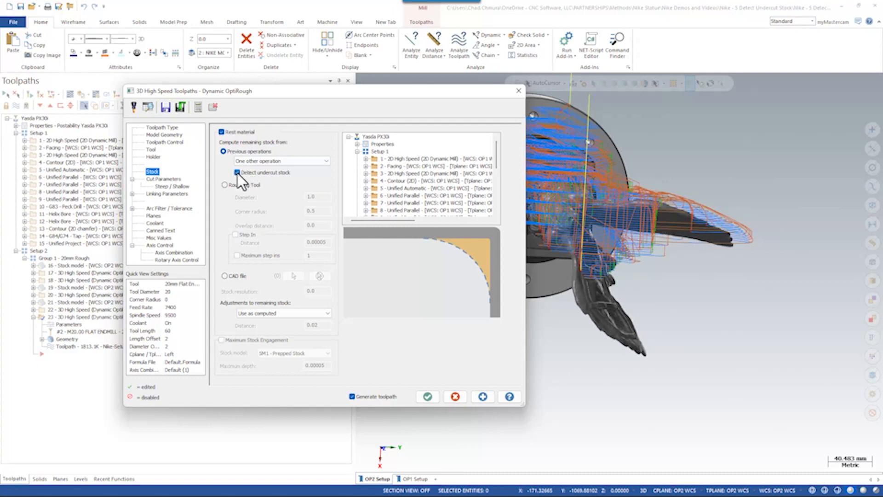
{"action": "left_click", "coordinate": [427, 397]}
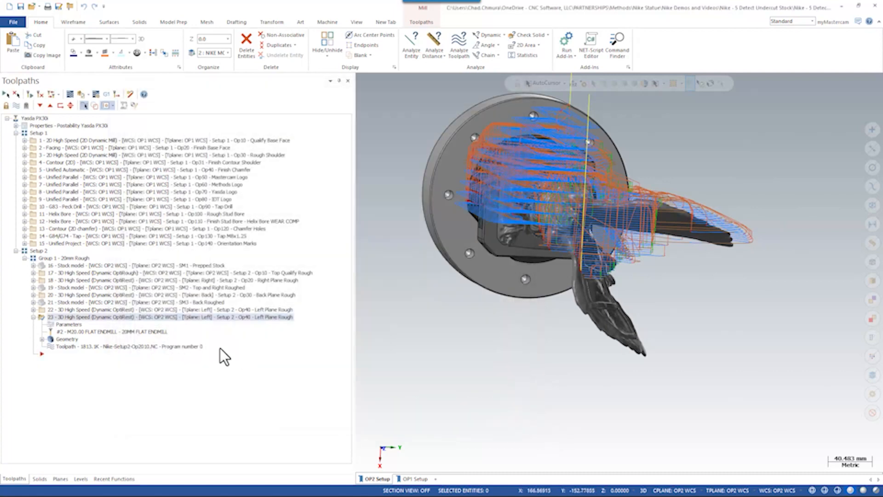